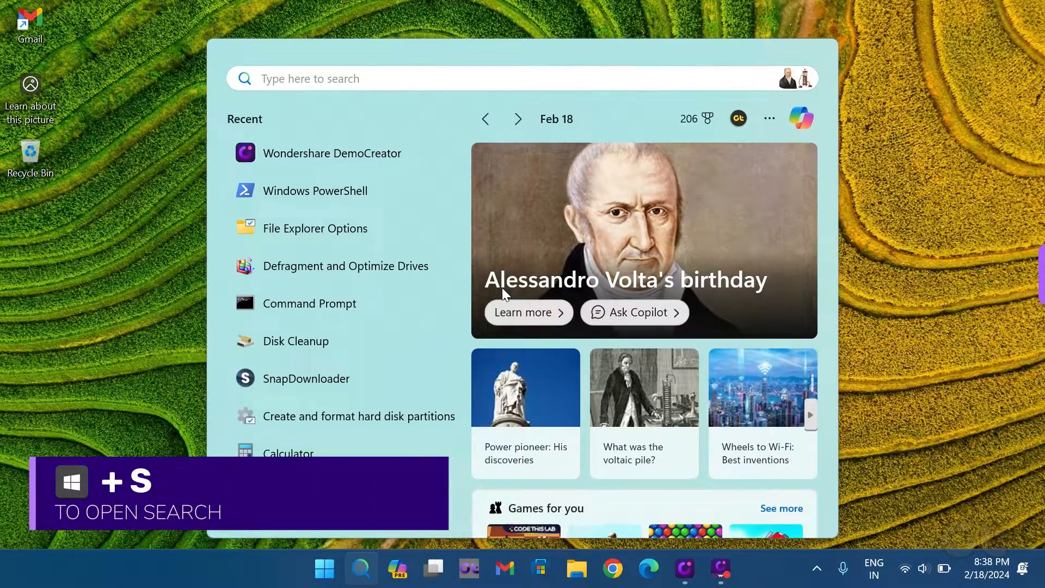
pyautogui.write('Sound Recorder')
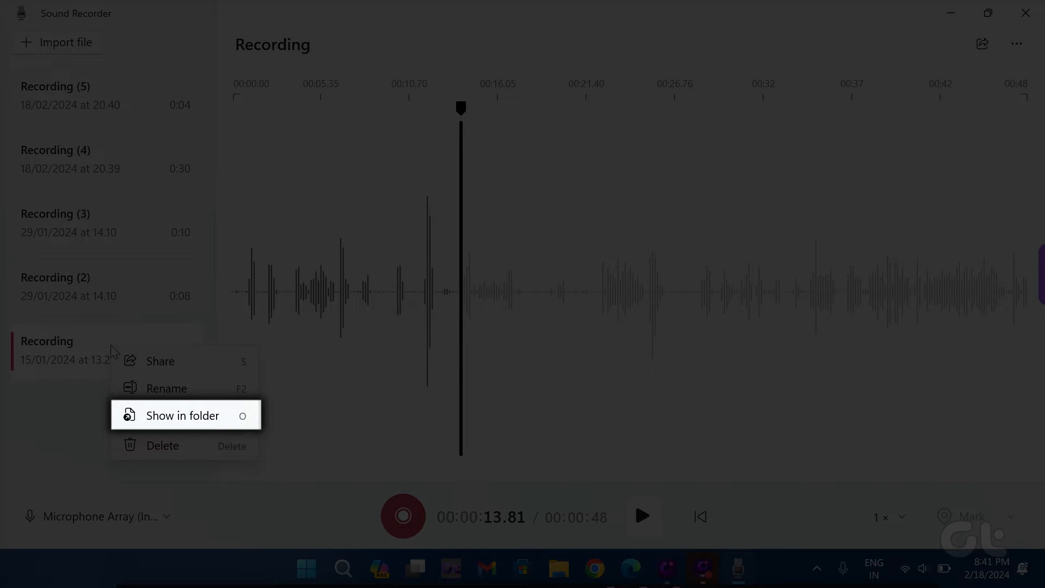
pyautogui.moveTo(182, 415)
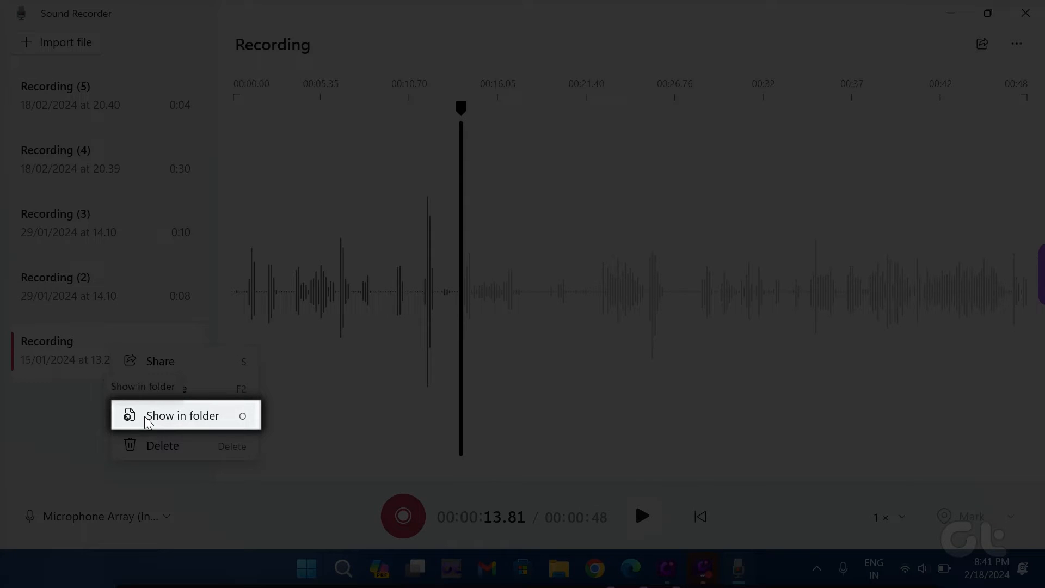